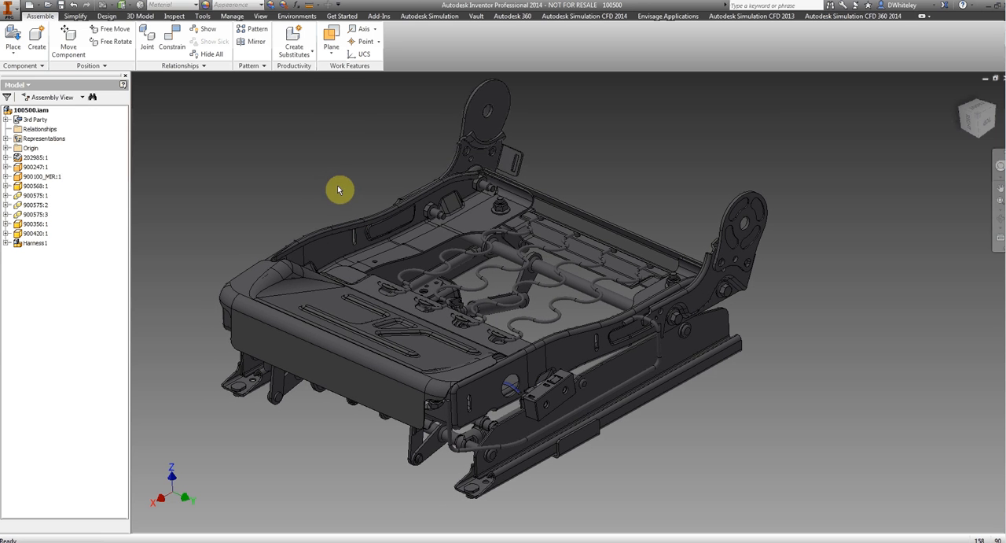
Apply Envisage Randomize to give each seat component a random appearance, then view the whole seat.
left_click_drag(339, 190, 362, 187)
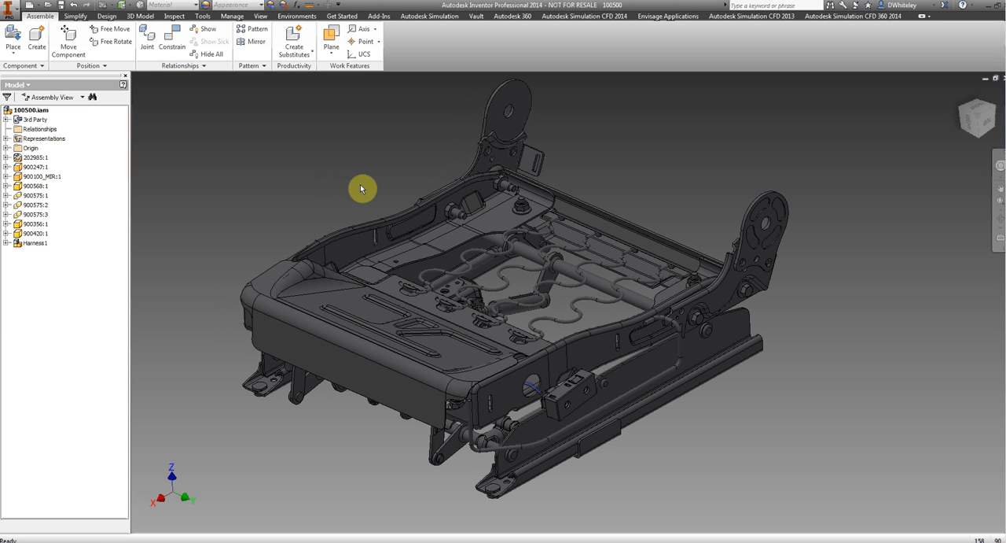
mouse_move(352, 165)
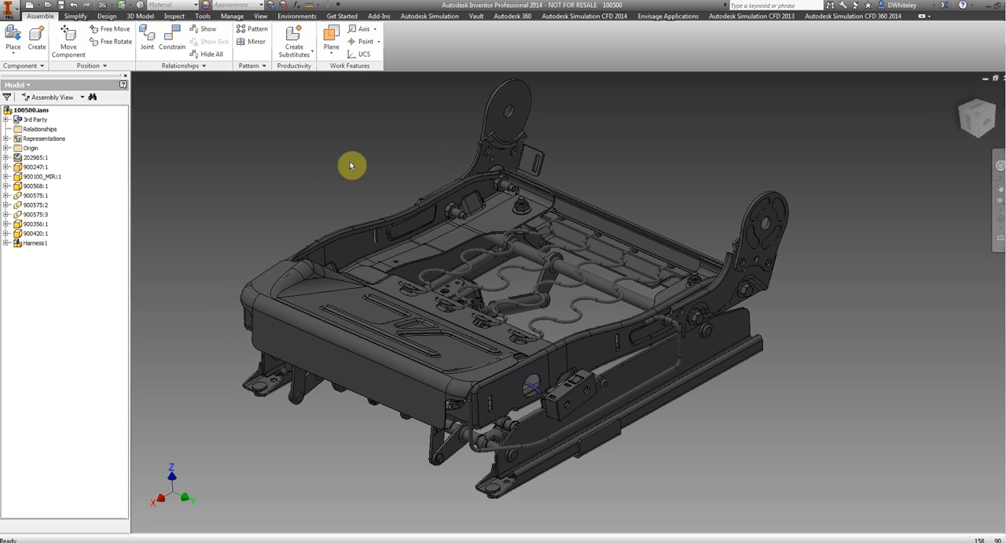
mouse_move(672, 38)
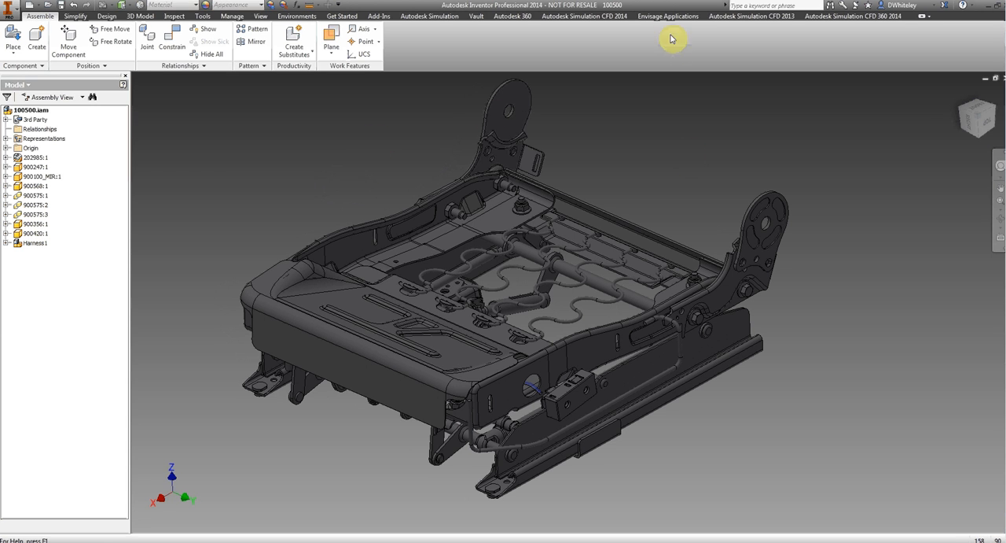
left_click(667, 16)
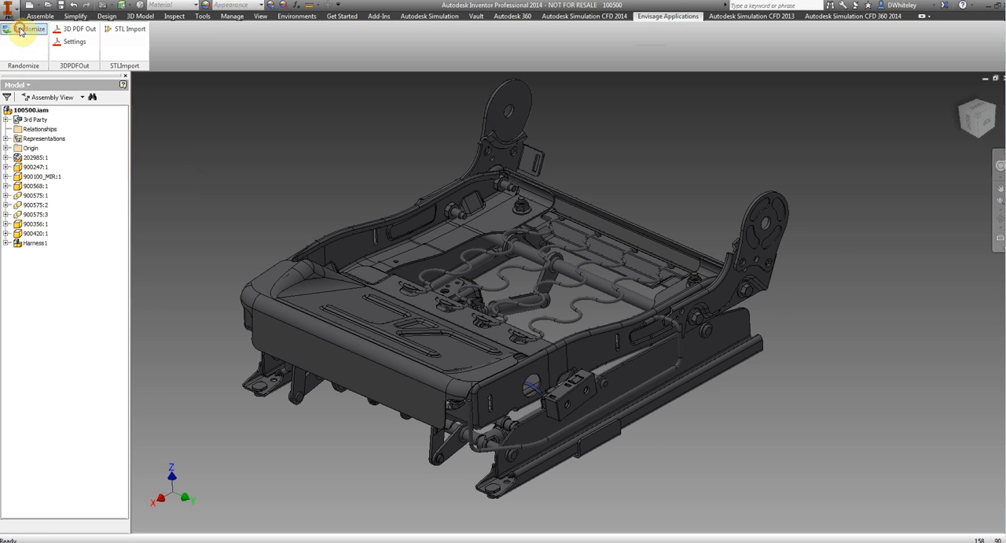
left_click(29, 28)
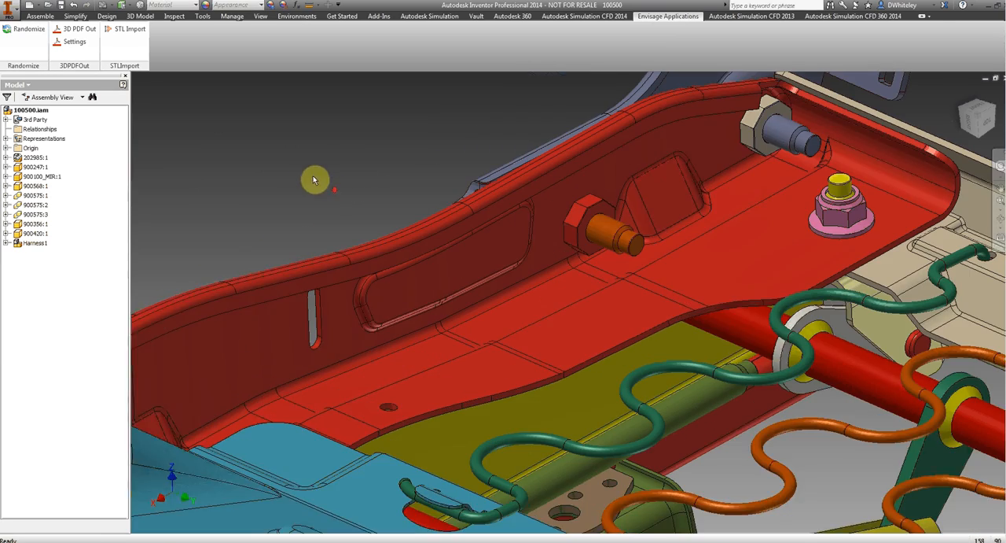
left_click_drag(314, 179, 299, 168)
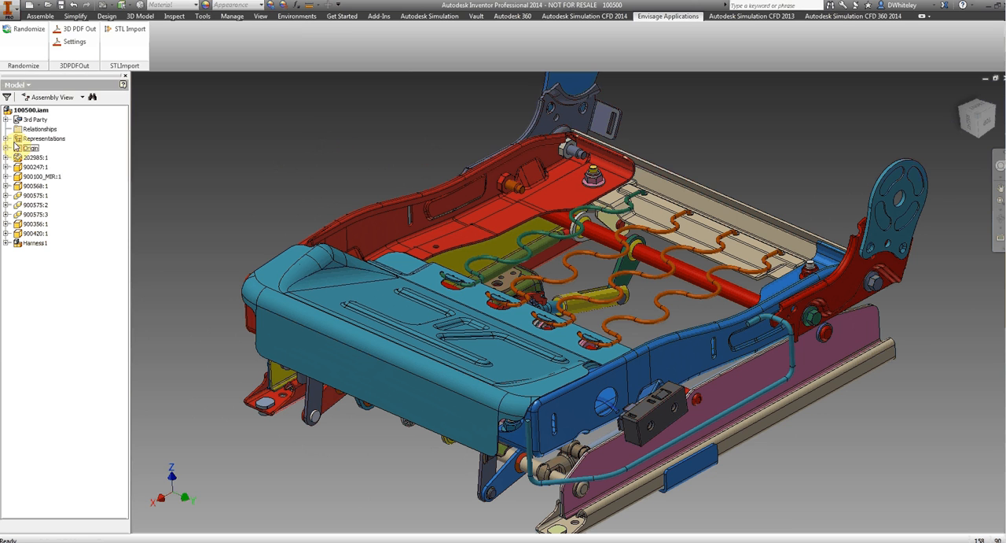
Activate the Default view representation under Representations in the model browser.
left_click(7, 138)
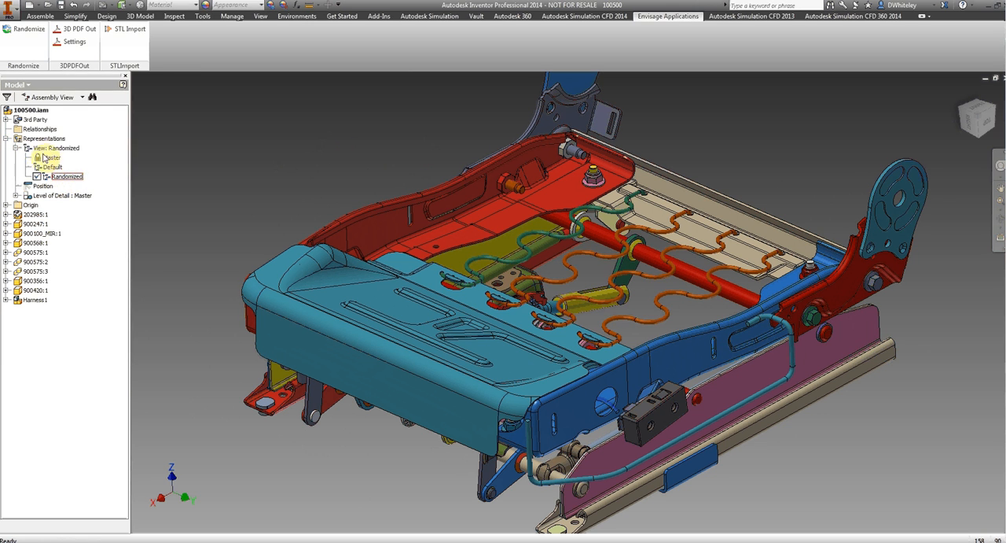
left_click(52, 158)
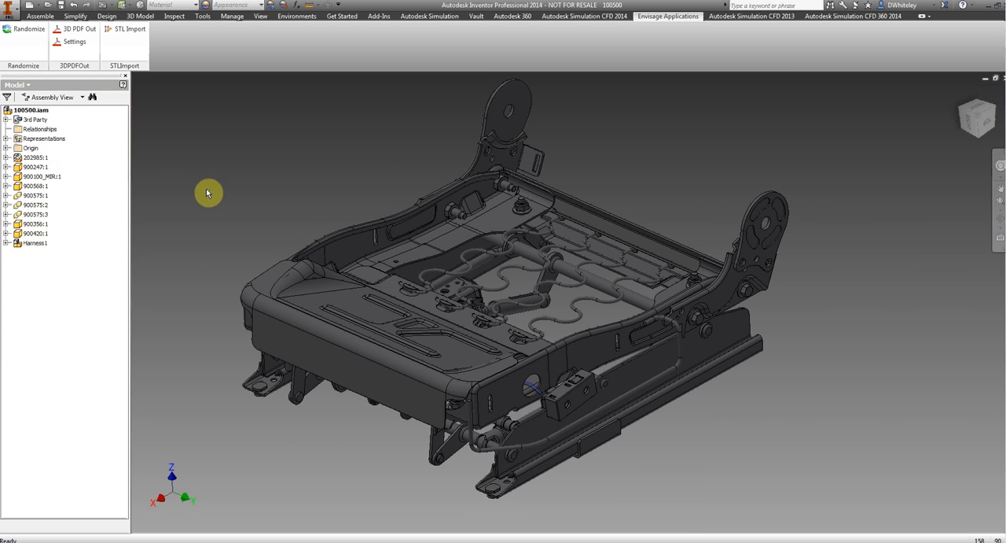
Expand Representations and its View folder in the model browser.
left_click(7, 138)
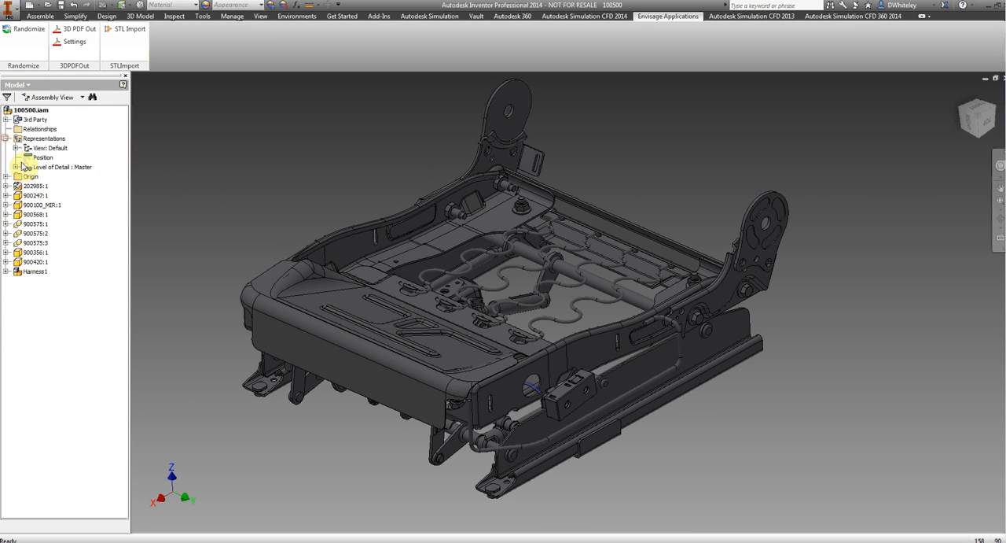
left_click(19, 148)
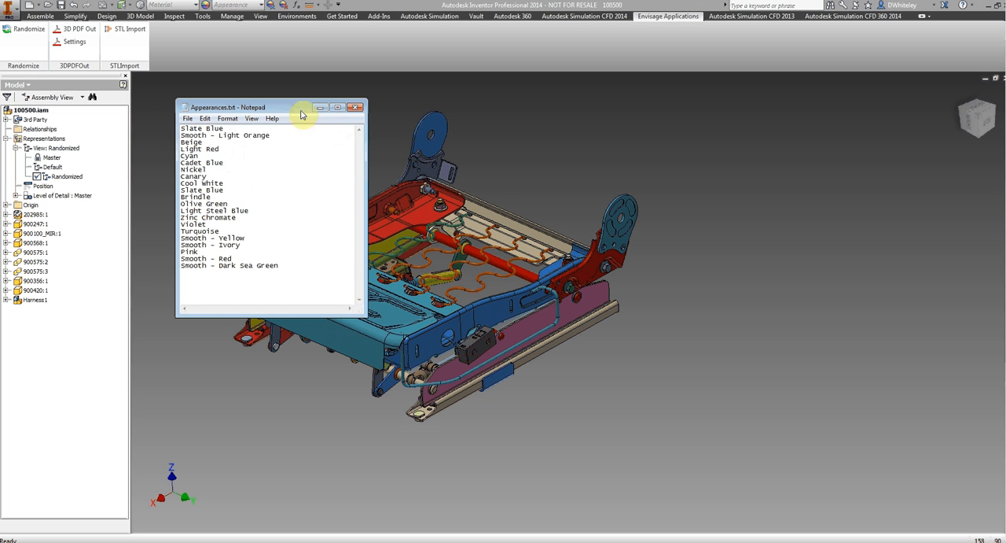
Move the Appearances.txt Notepad window to the right, beside the seat model.
left_click_drag(228, 107, 746, 126)
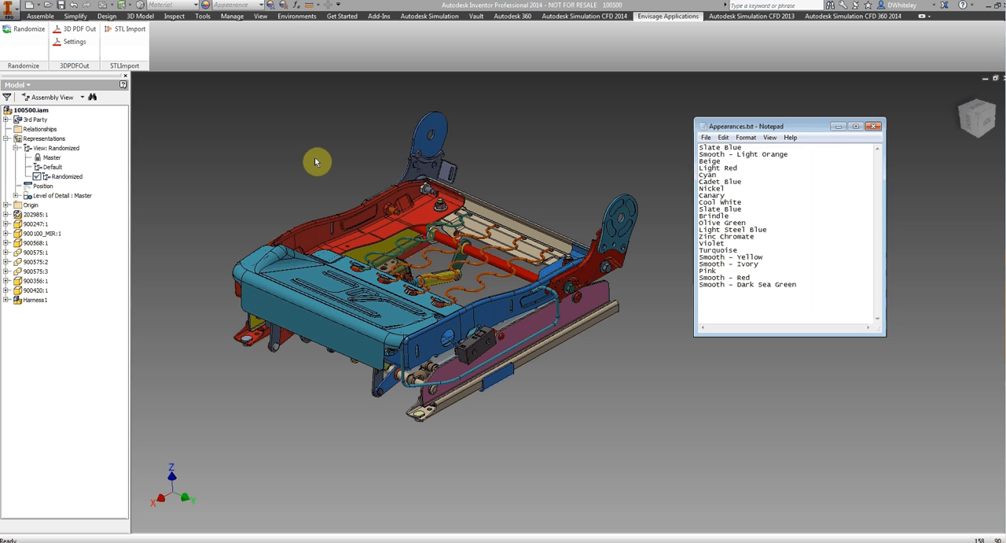